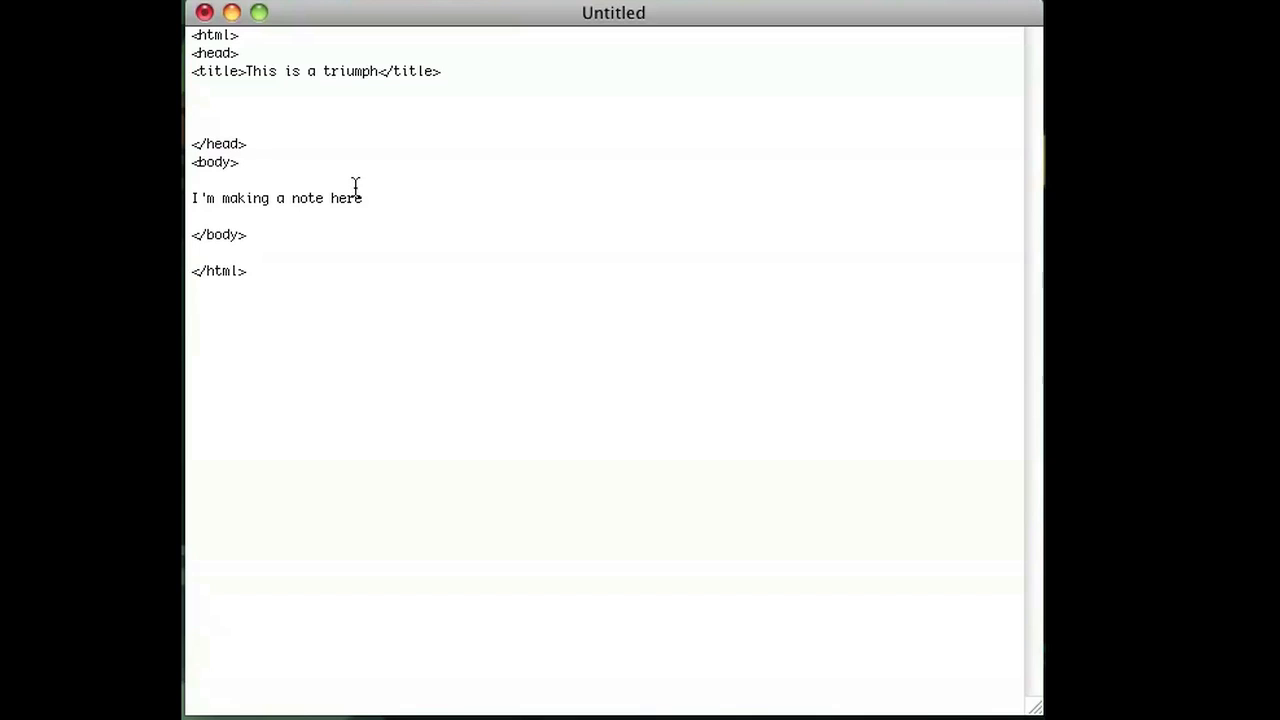
mouse_move(336, 232)
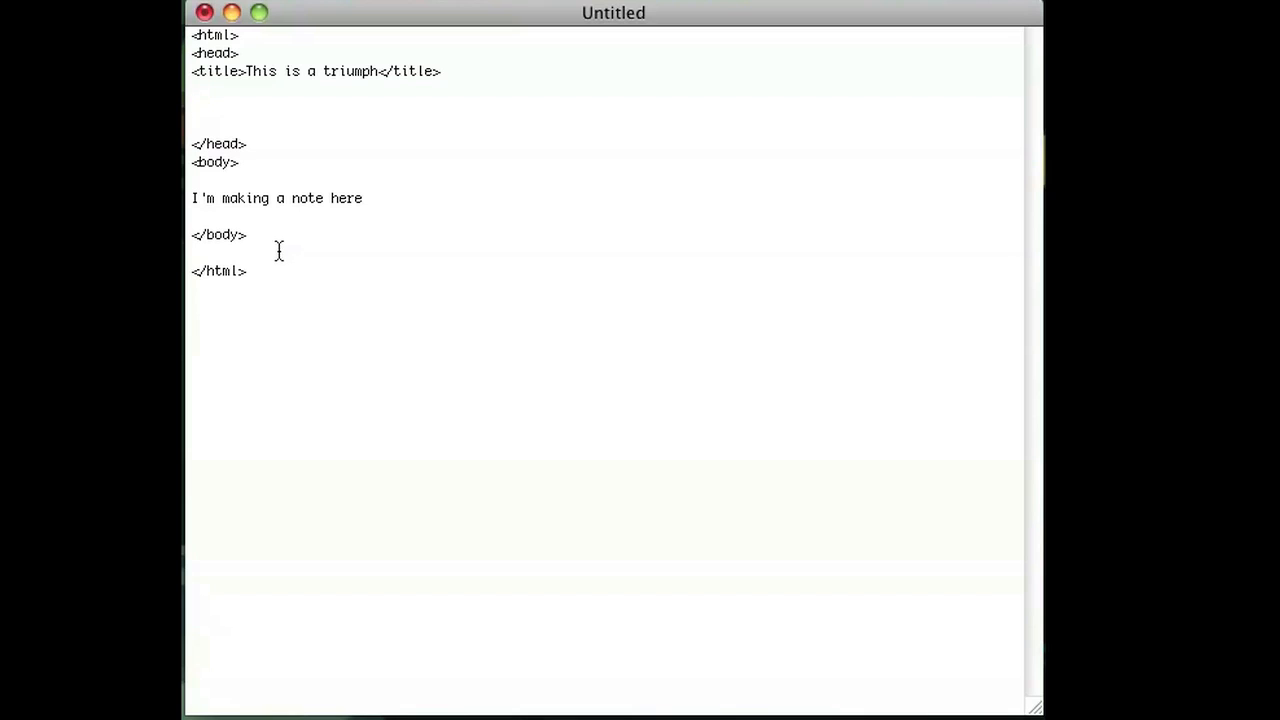
Insert blank lines after the note, leaving room above the closing </body> tag
click(192, 108)
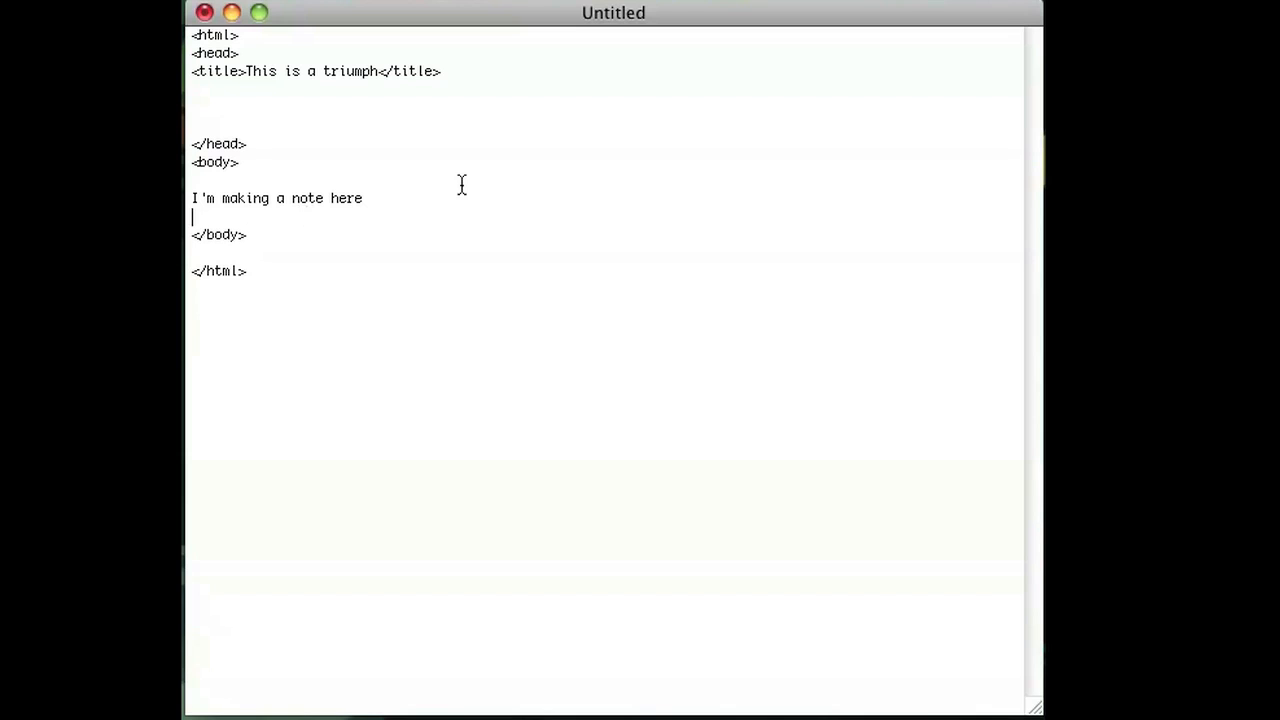
key(enter)
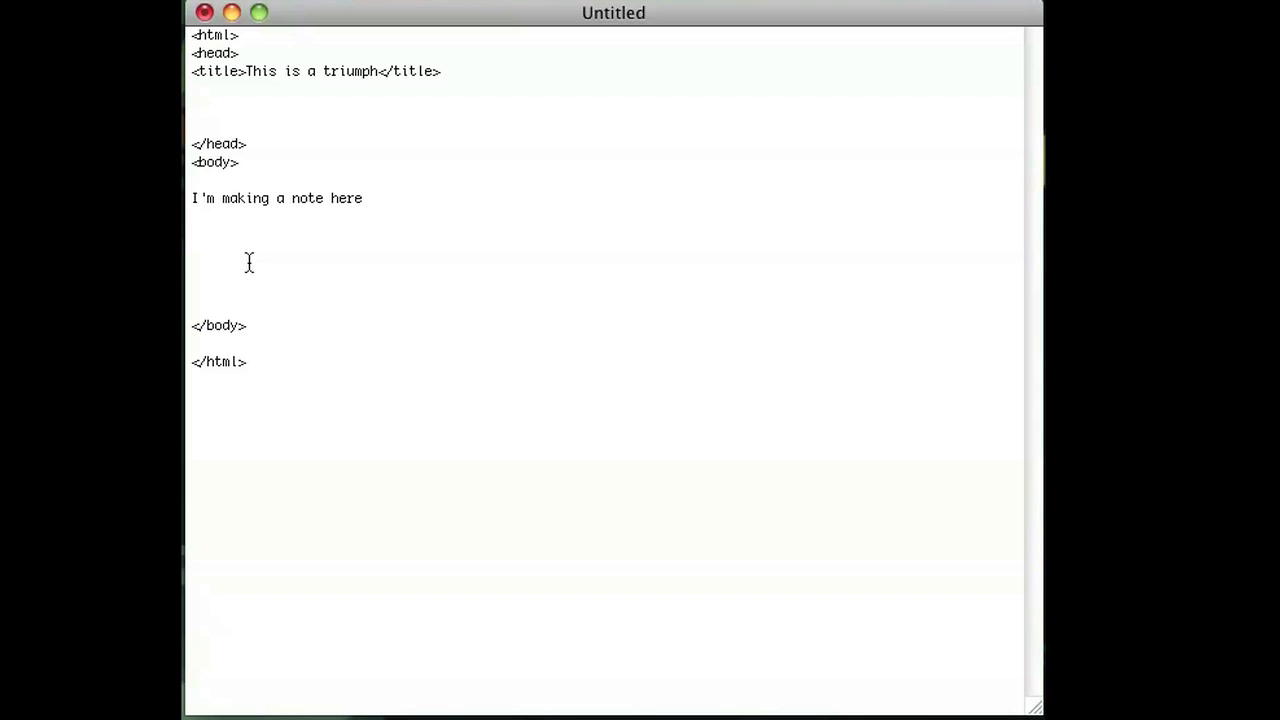
Paste the script prompting for numRows and columns with a 'Too many rows or columns' alert, and point those parts out
scroll(down, 3)
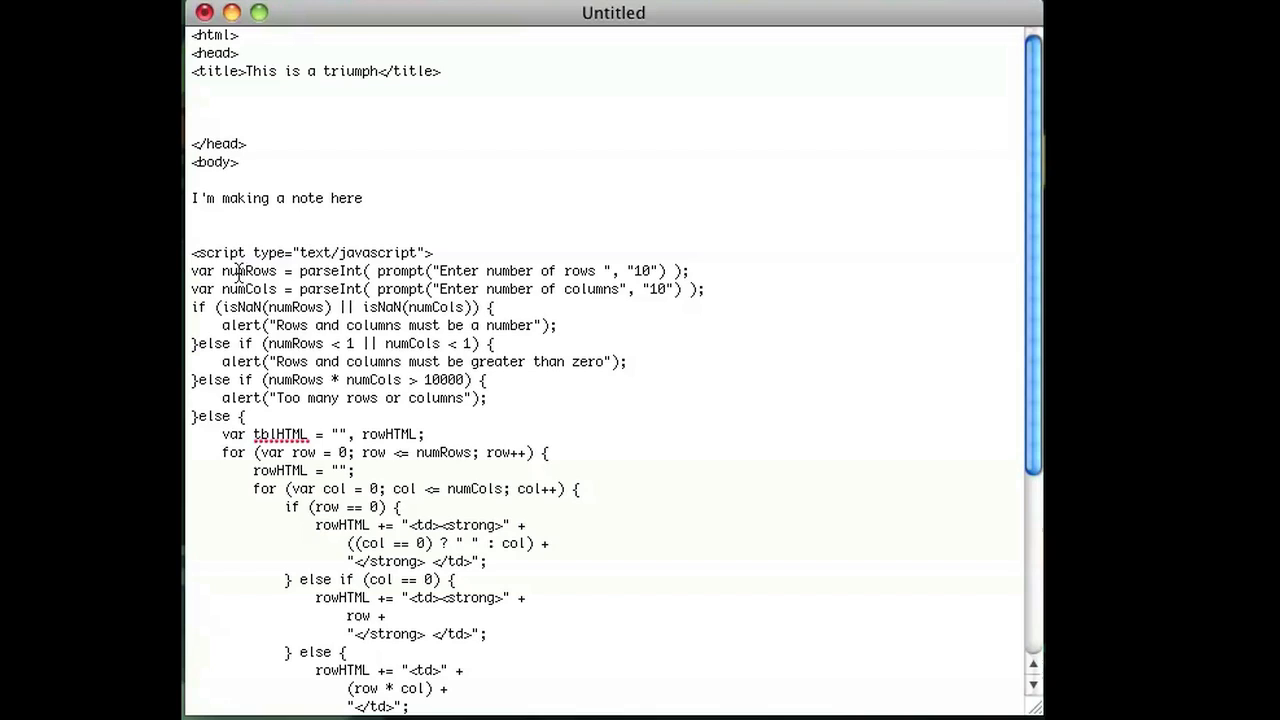
double_click(248, 272)
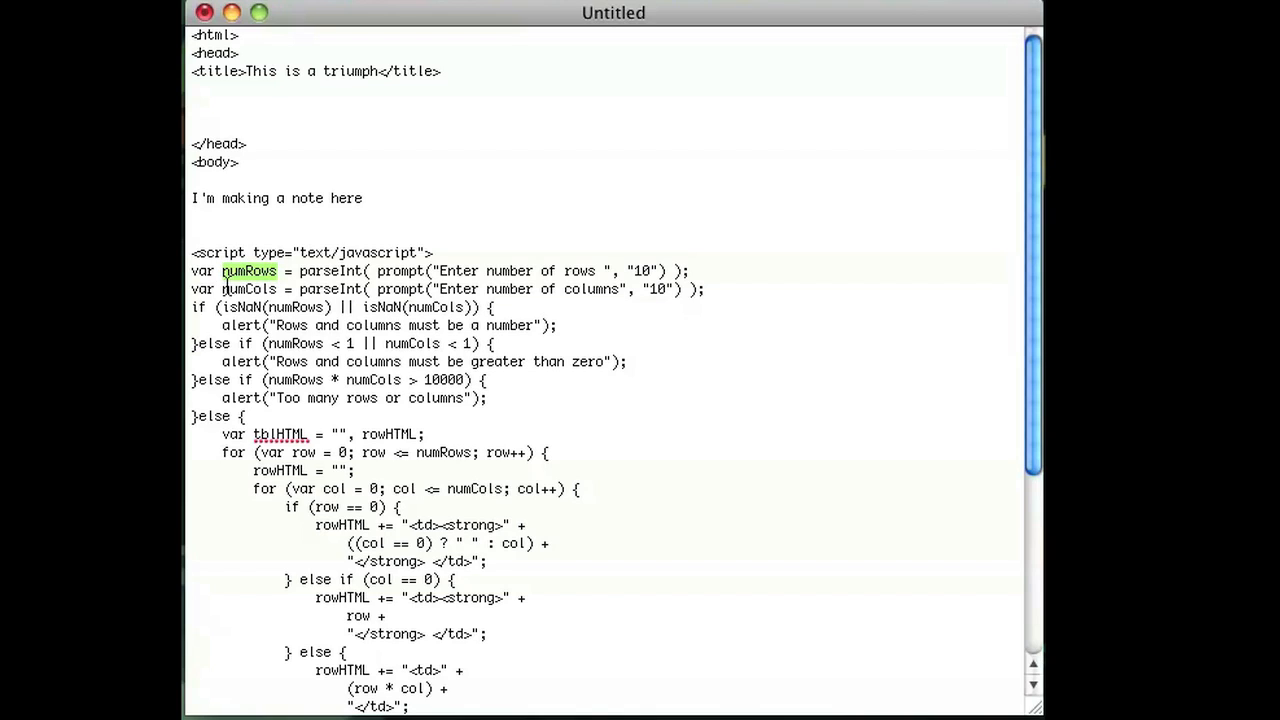
double_click(248, 288)
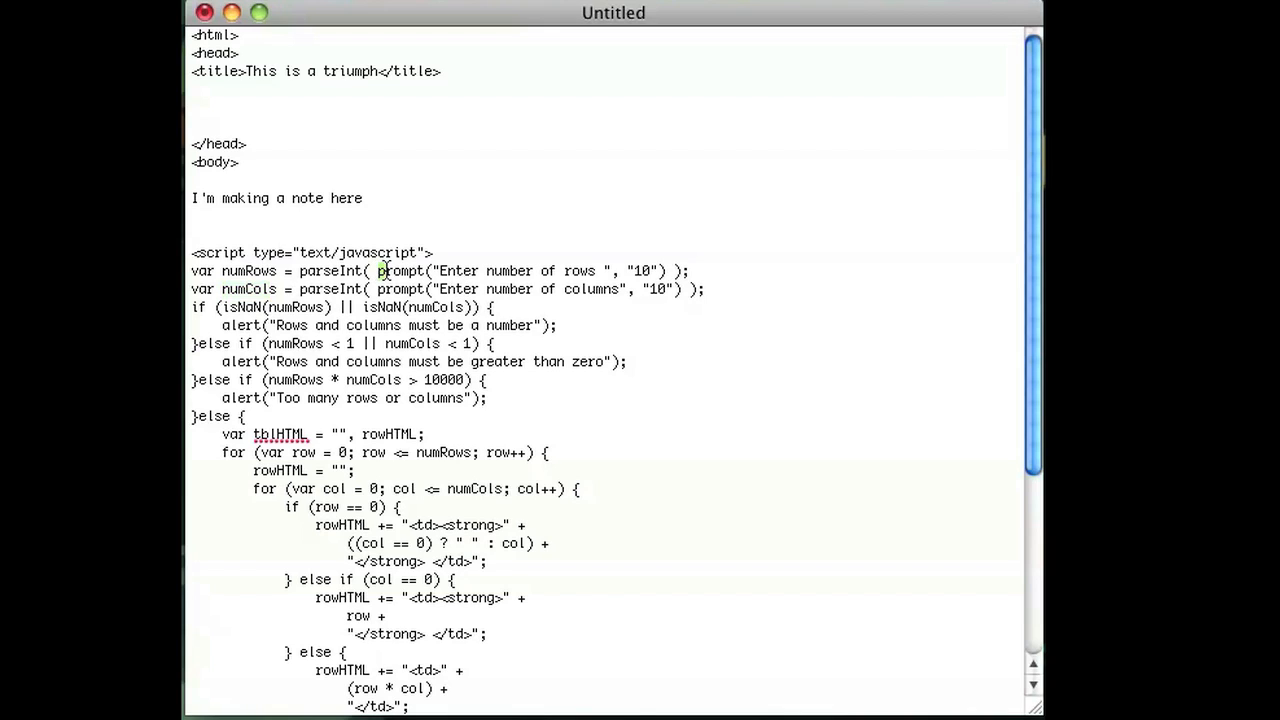
drag(378, 270, 598, 270)
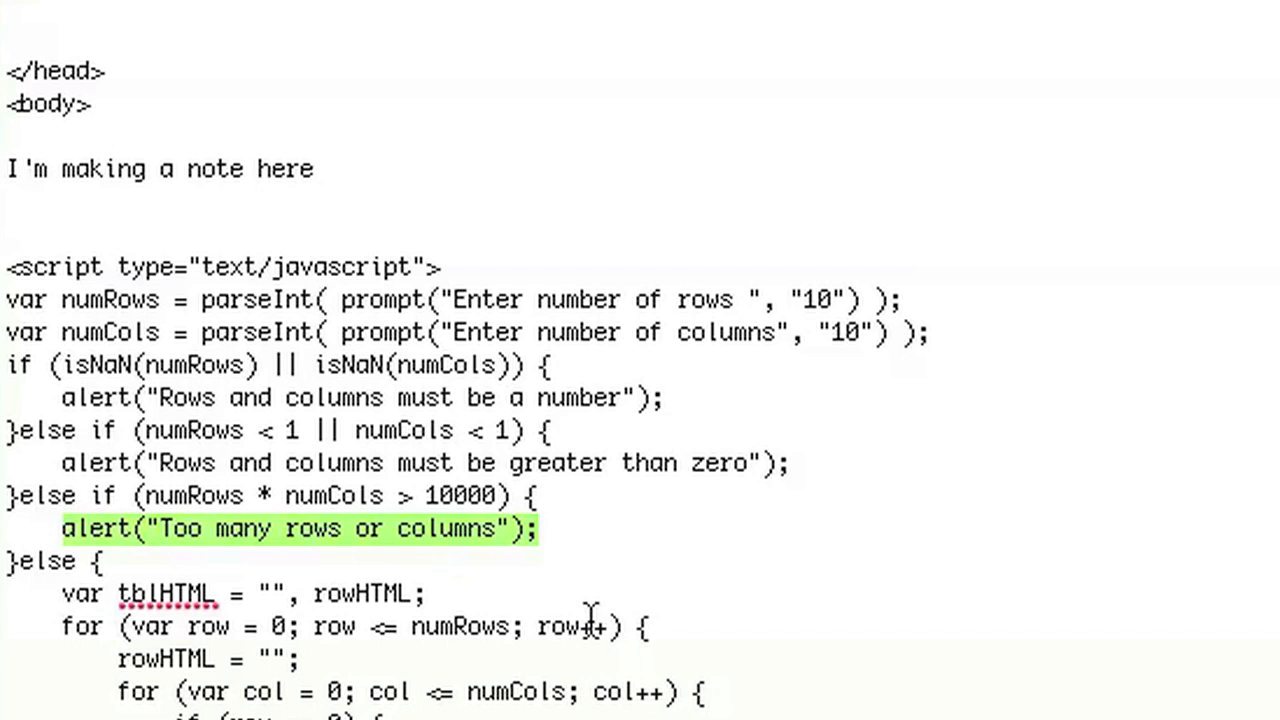
scroll(down, 3)
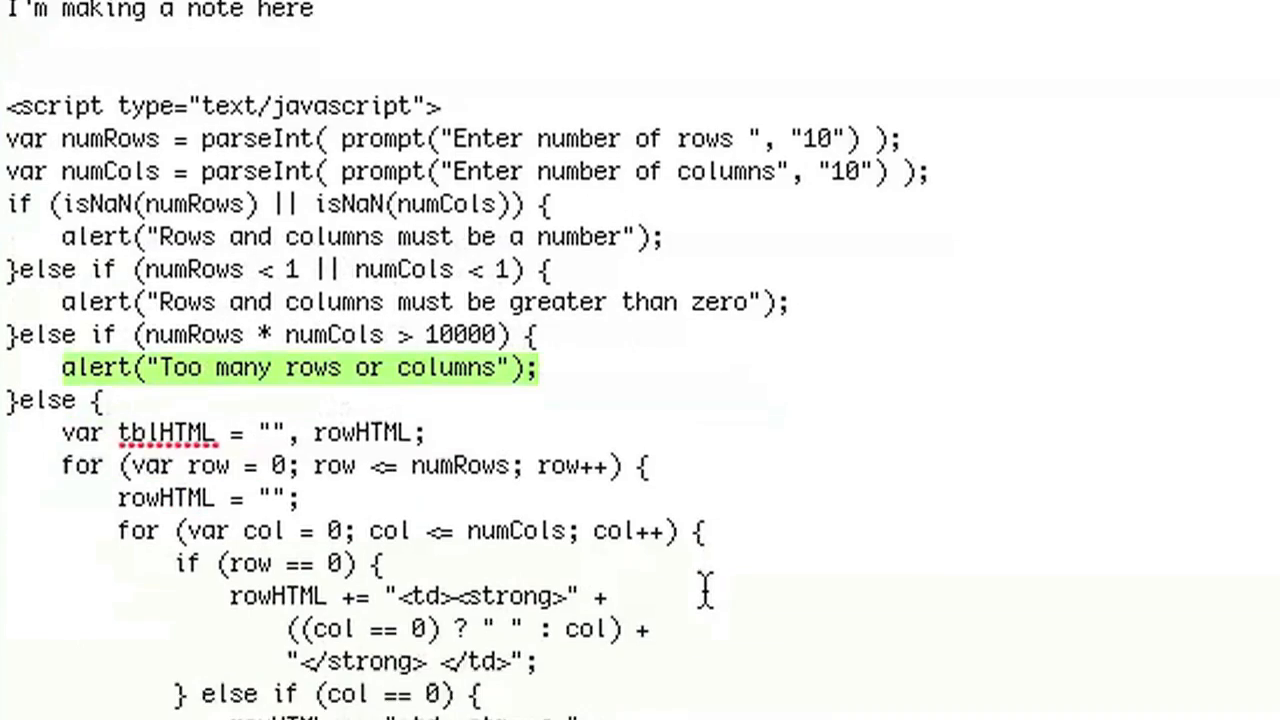
scroll(down, 3)
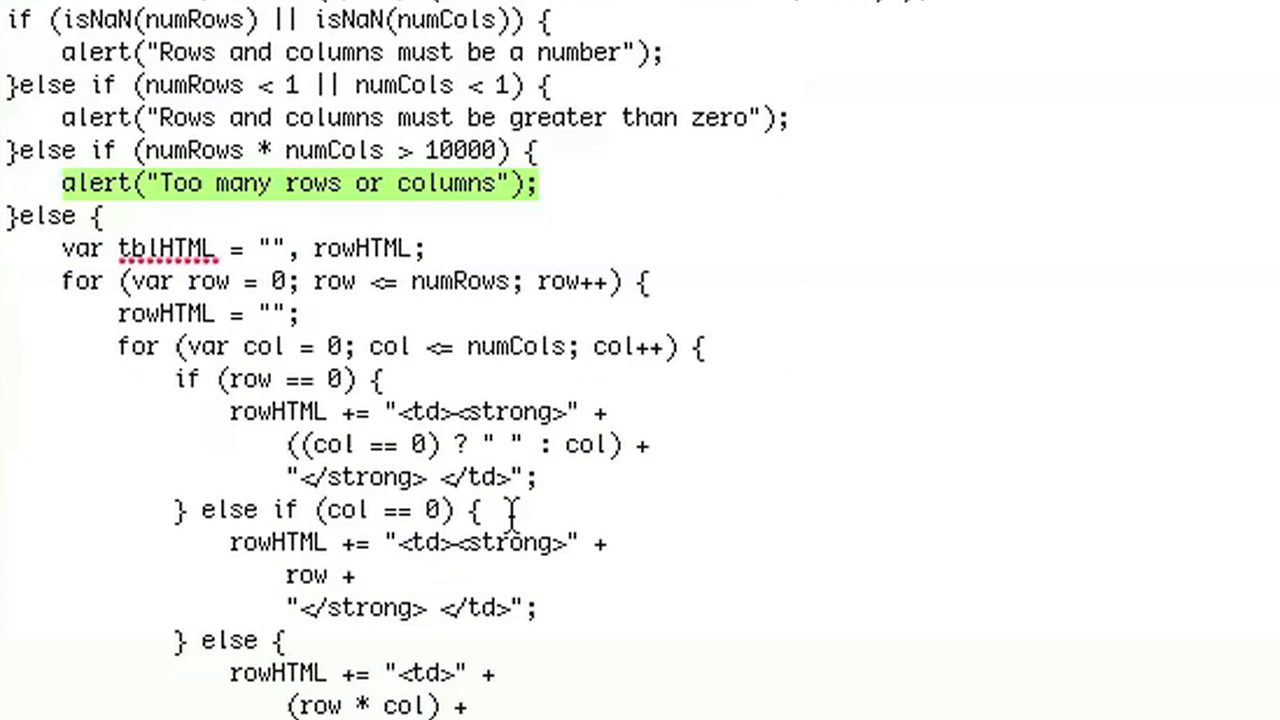
mouse_move(156, 280)
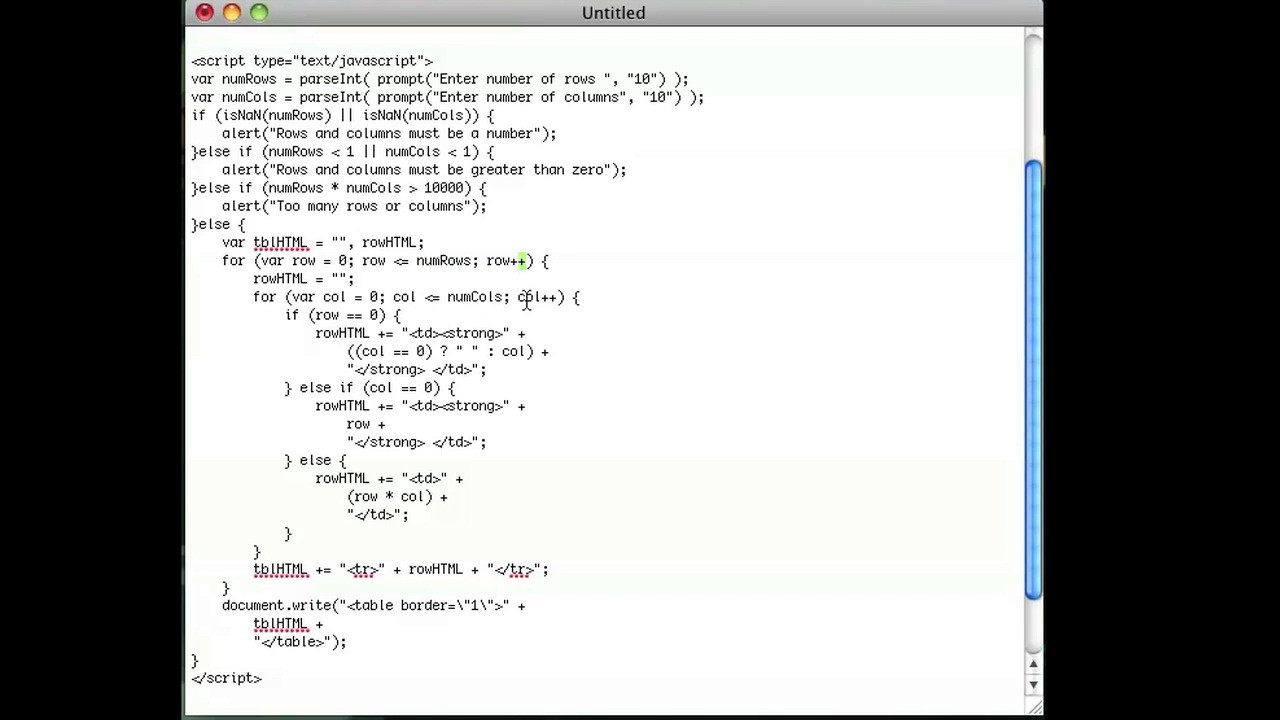
double_click(528, 296)
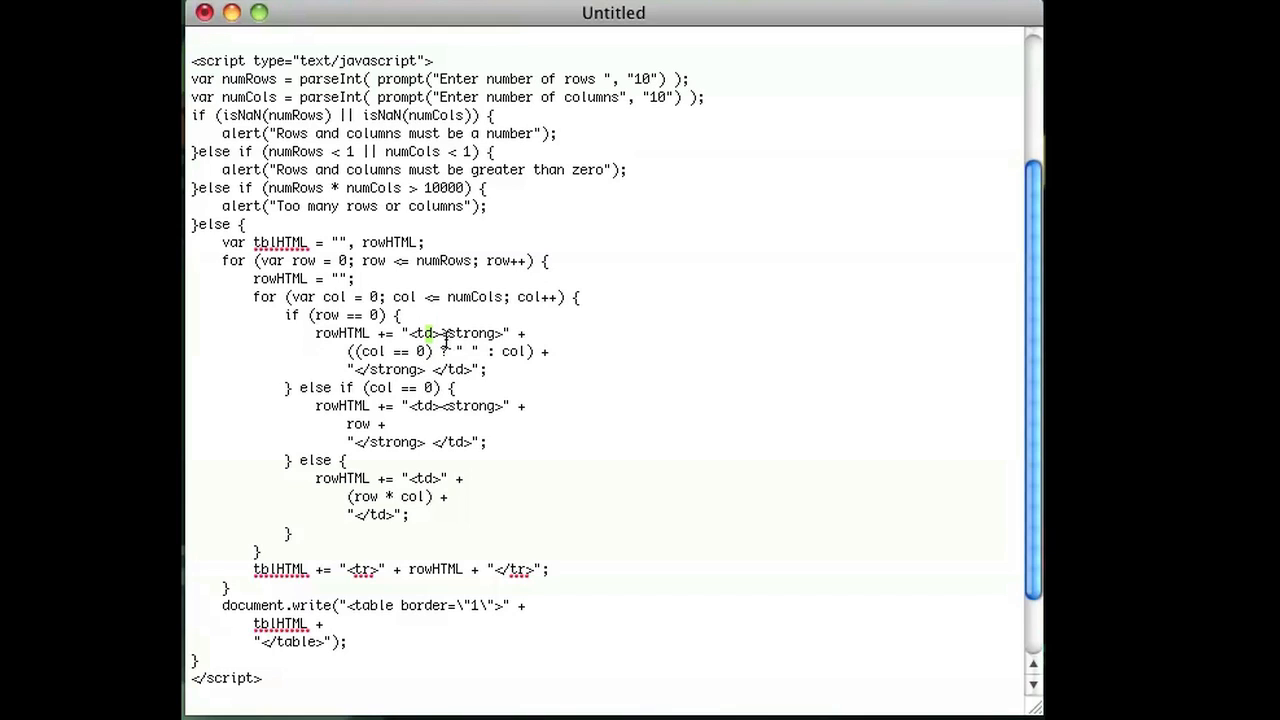
double_click(472, 332)
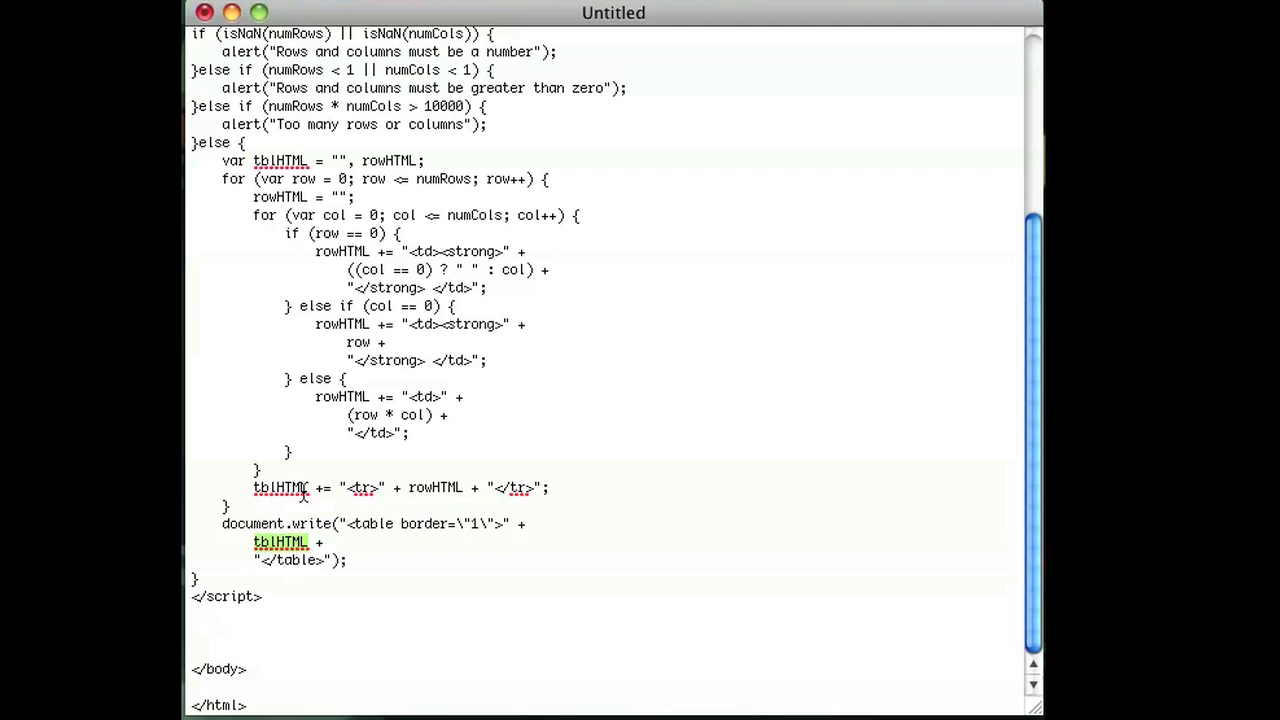
double_click(280, 488)
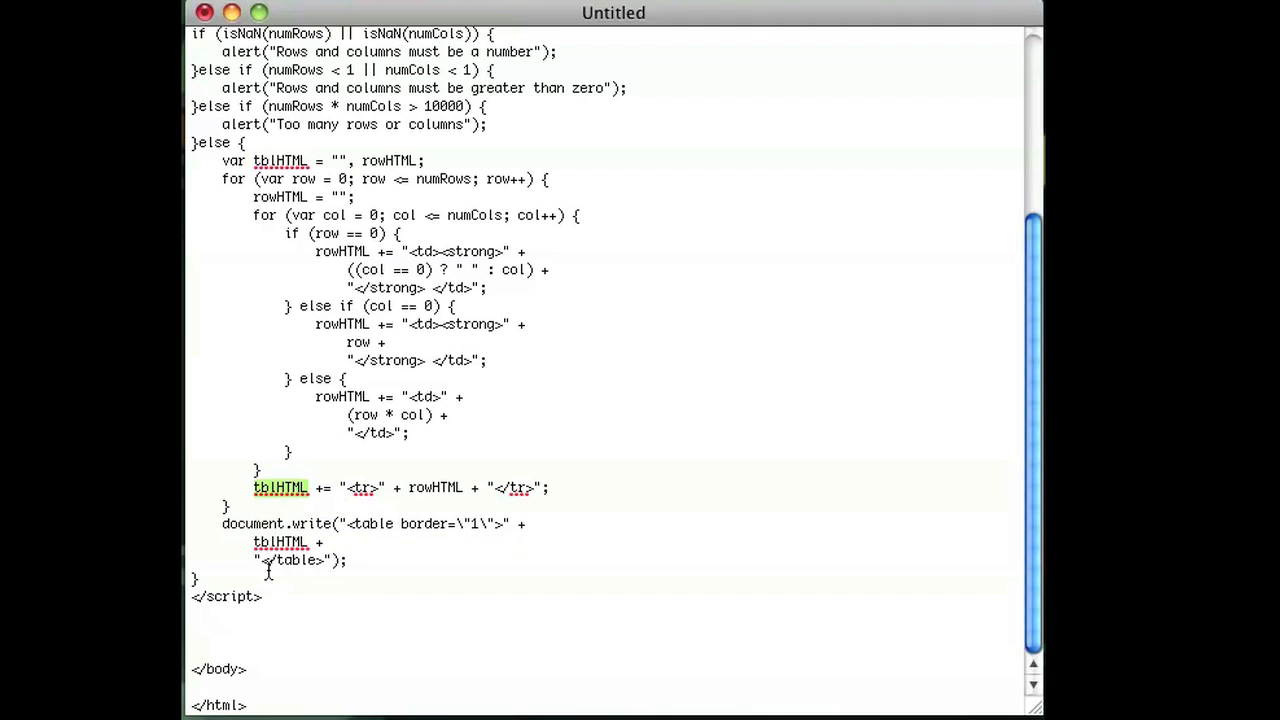
double_click(290, 560)
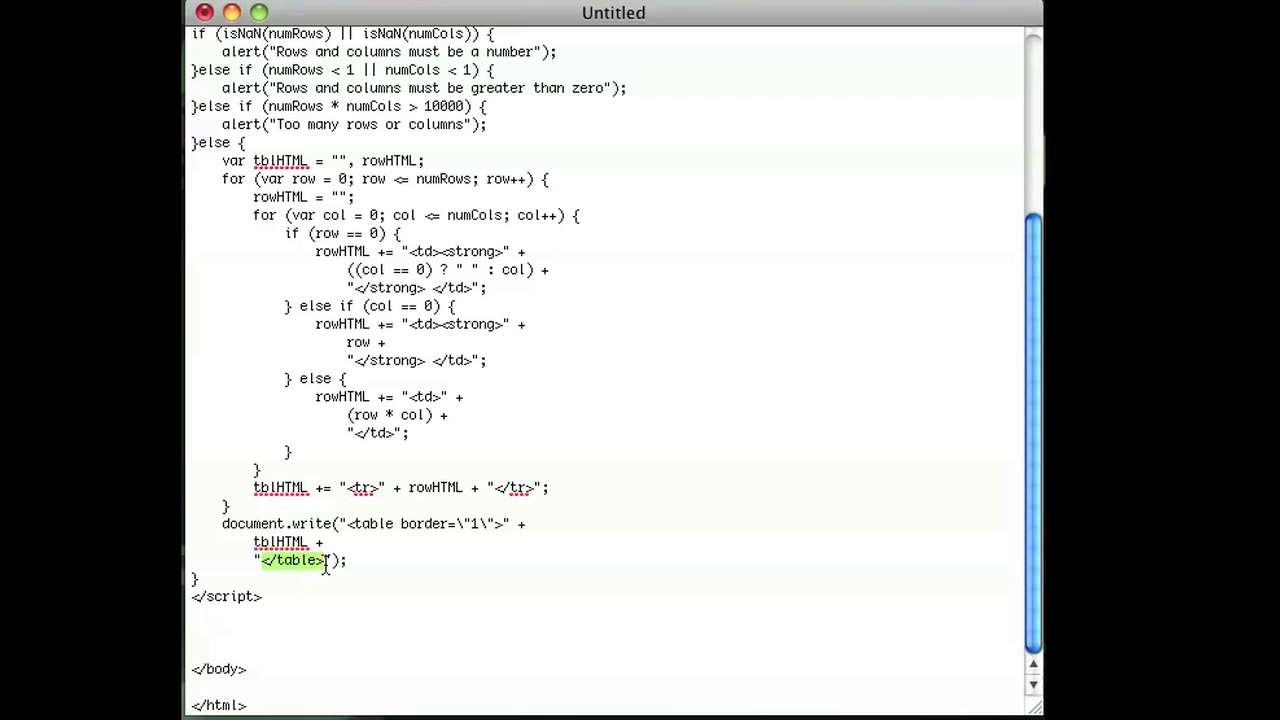